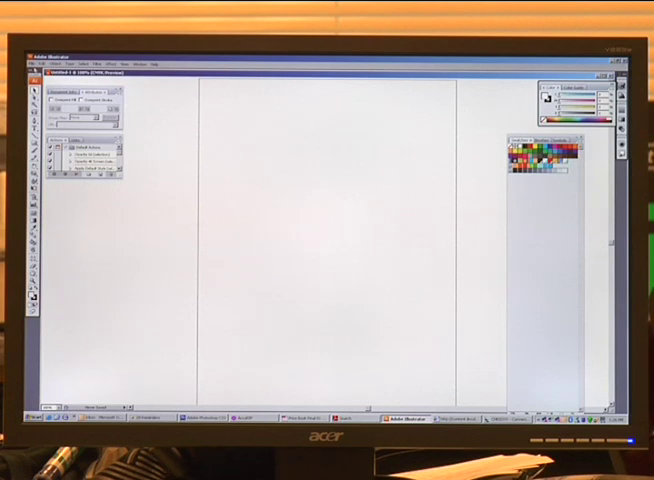
Place the Motorhead skull-engine EPS separation file into the blank Illustrator document
click(36, 64)
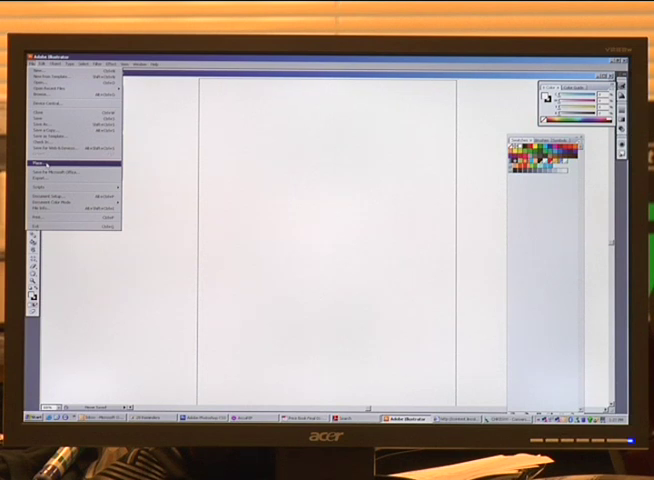
click(36, 156)
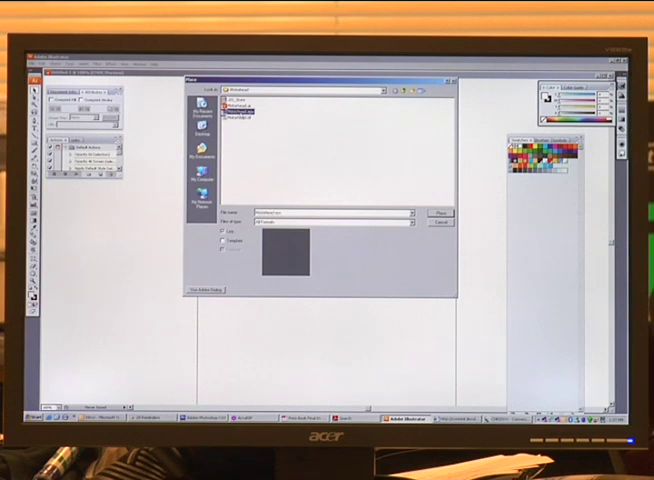
click(436, 222)
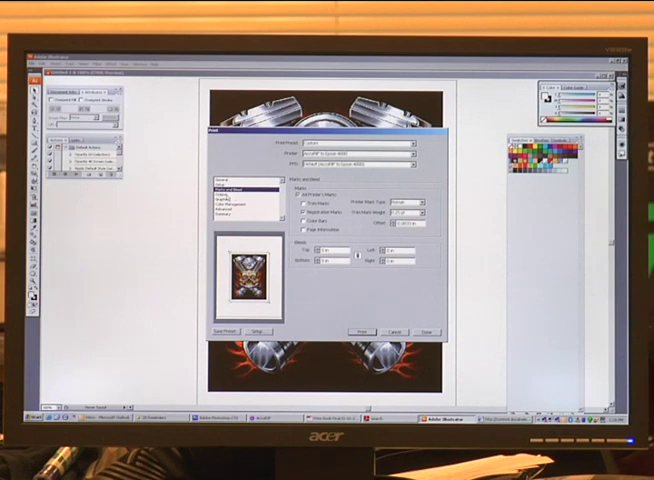
click(212, 188)
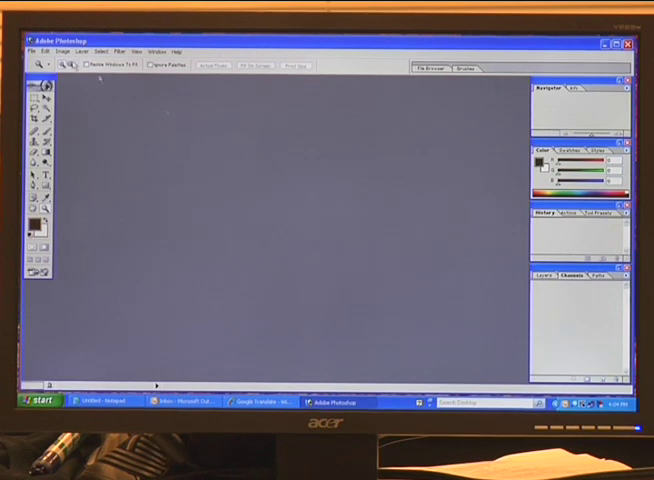
Open the Motorhead separation EPS from the Desktop so its channels appear in Photoshop
click(24, 52)
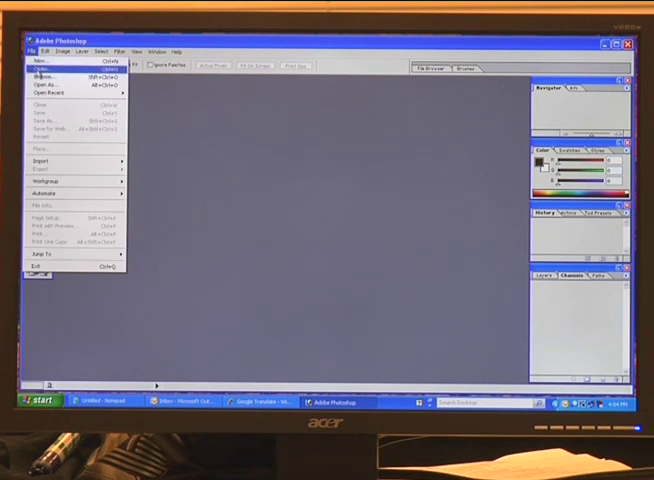
click(38, 72)
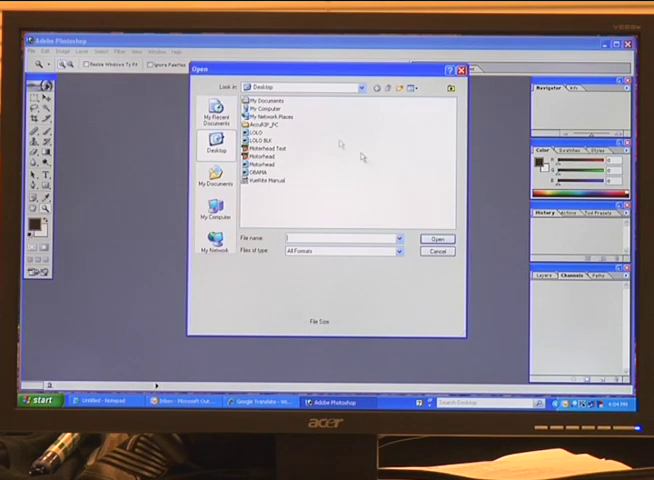
mouse_move(340, 168)
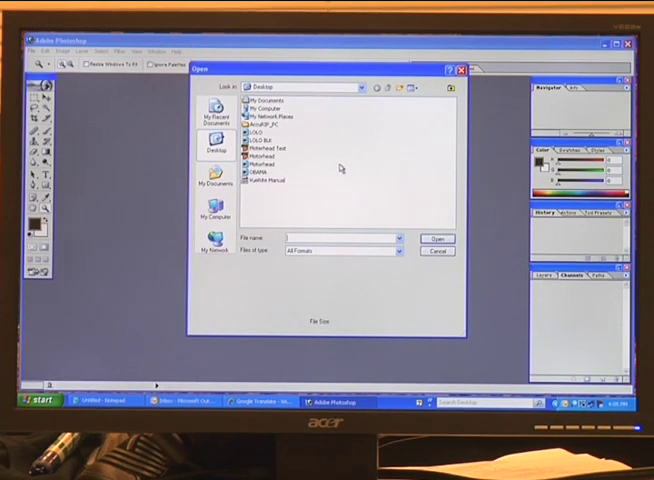
click(268, 148)
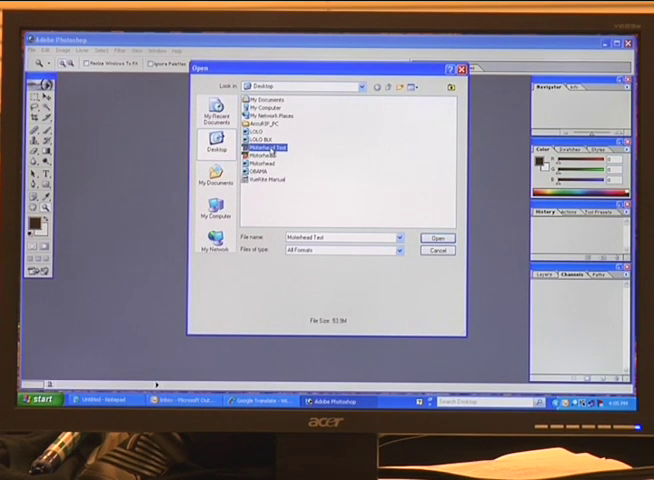
click(436, 238)
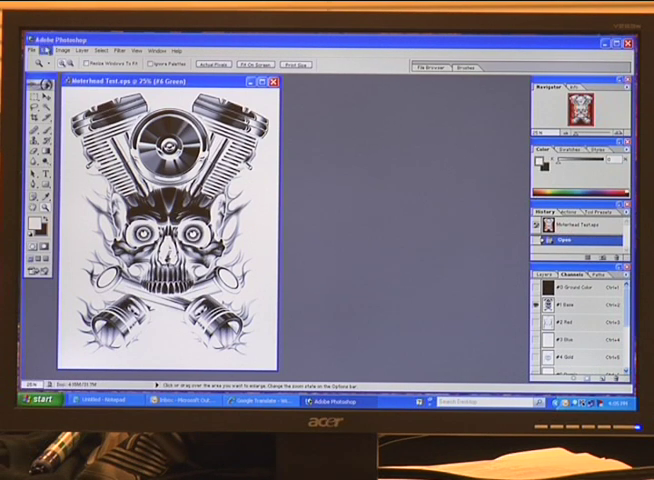
From Print with Preview, choose the printer and paper source in Page Setup and confirm
click(56, 50)
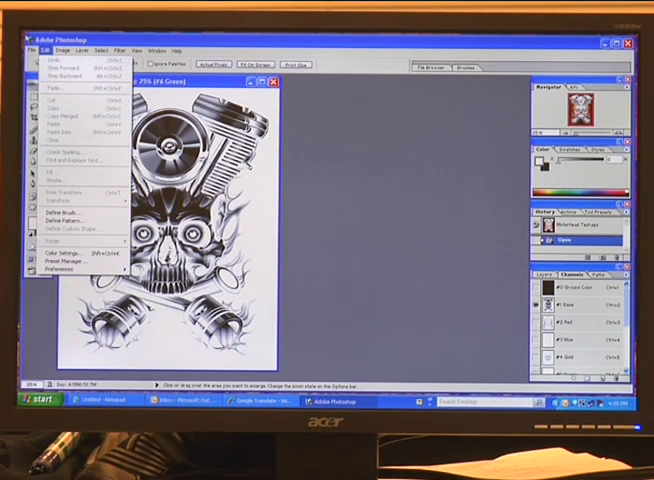
click(24, 52)
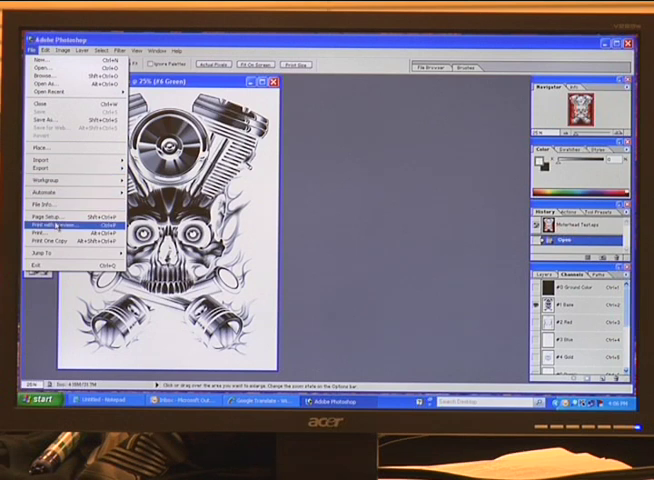
click(50, 224)
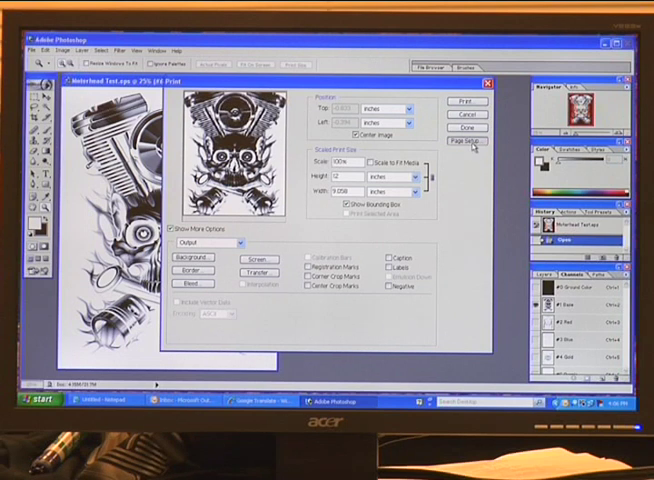
click(468, 142)
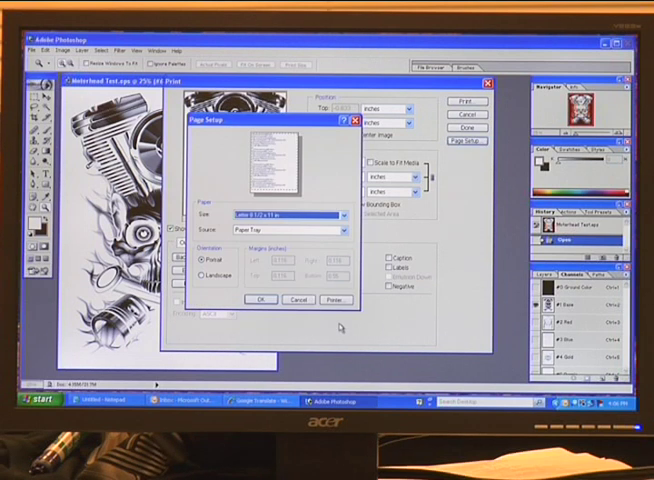
click(332, 300)
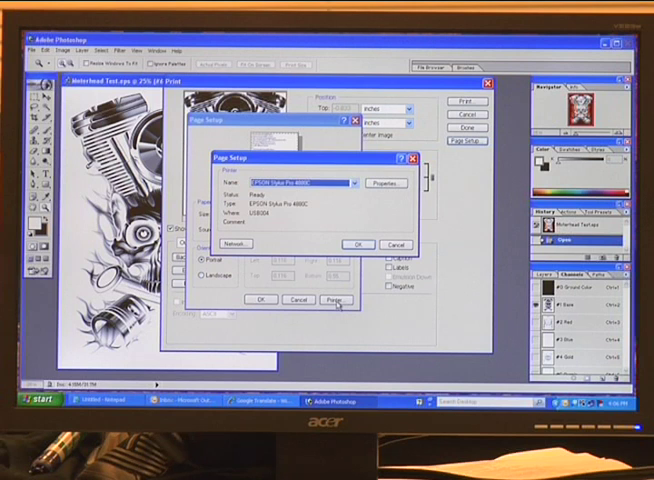
mouse_move(378, 216)
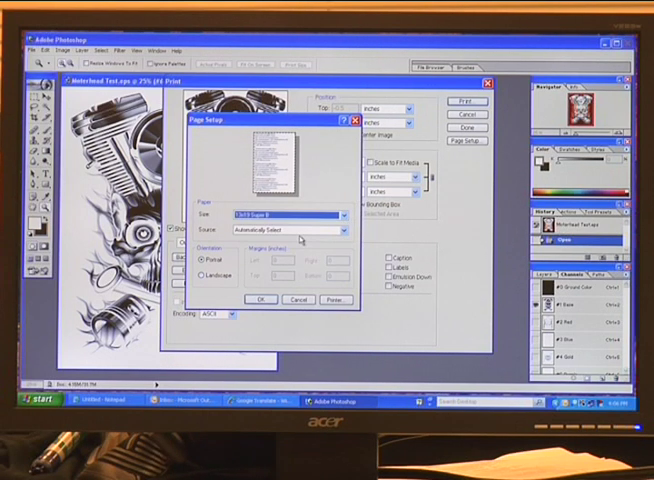
click(260, 300)
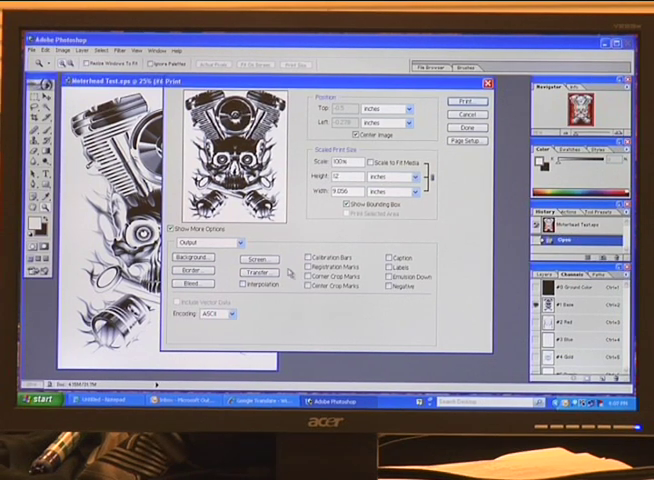
Set the halftone screen frequency, angle and shape for the separation and confirm
click(258, 258)
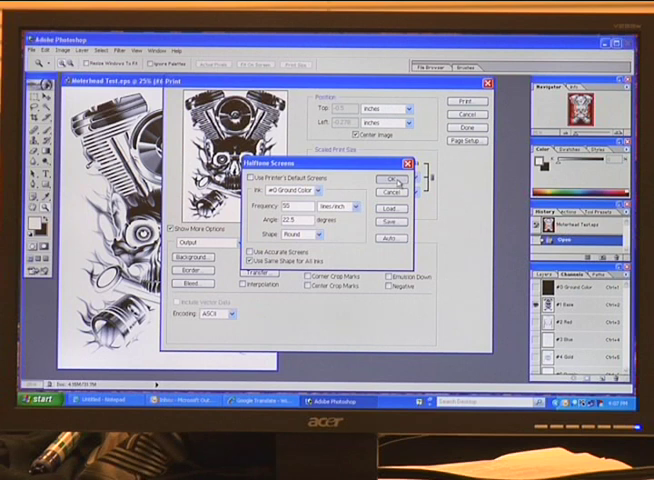
click(388, 176)
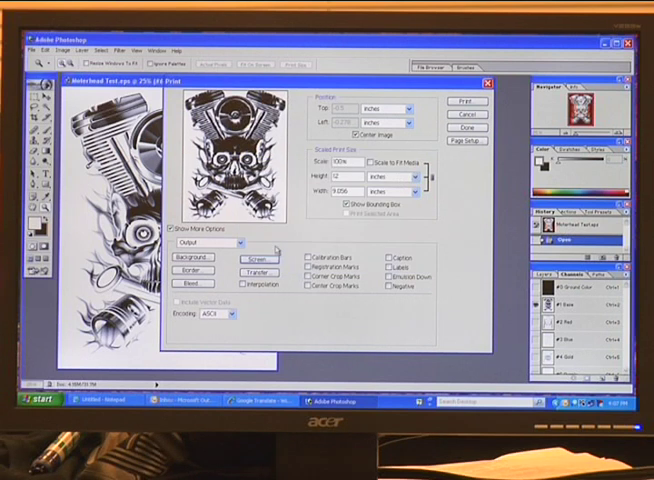
Turn on registration marks in the print output options for the separation
click(302, 264)
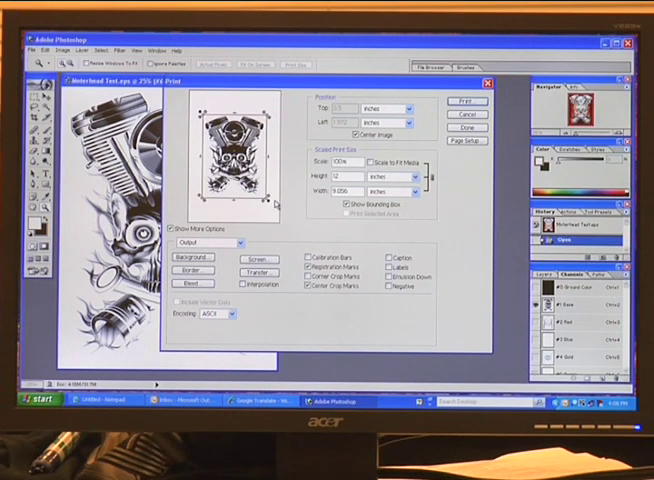
mouse_move(278, 204)
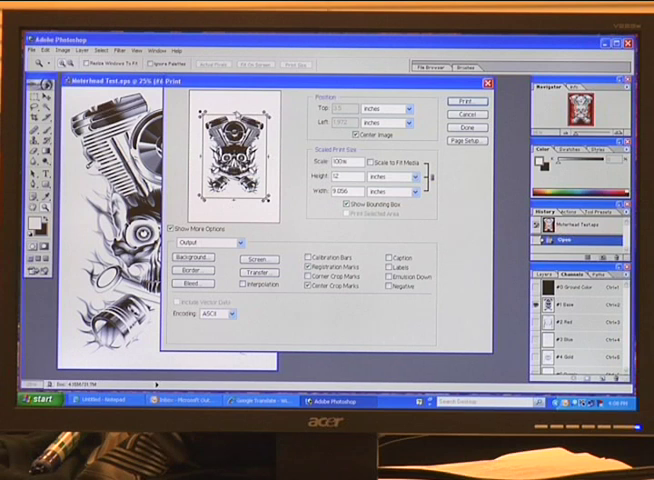